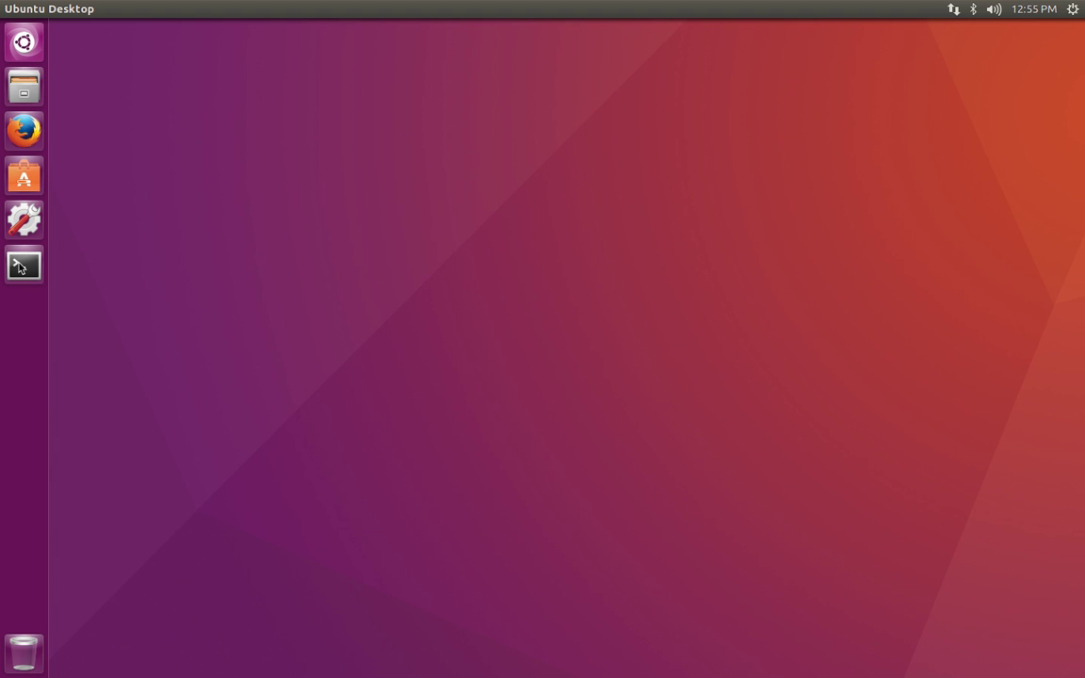
pyautogui.moveTo(23, 265)
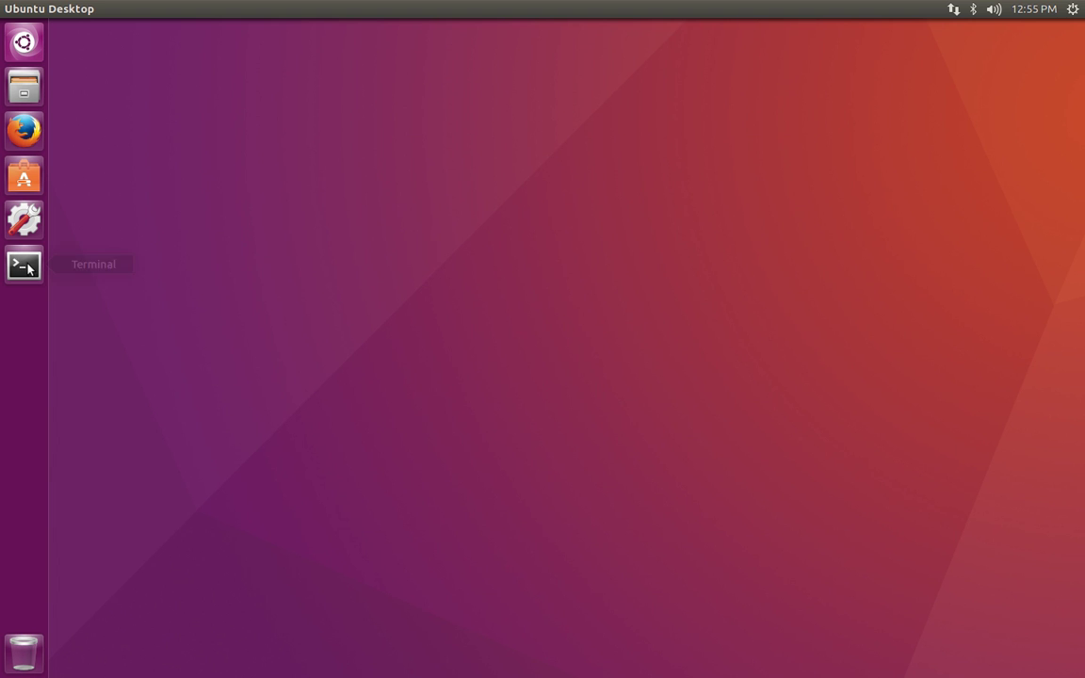
# Step: Open a terminal window from the Terminal icon in the Unity launcher
pyautogui.click(24, 265)
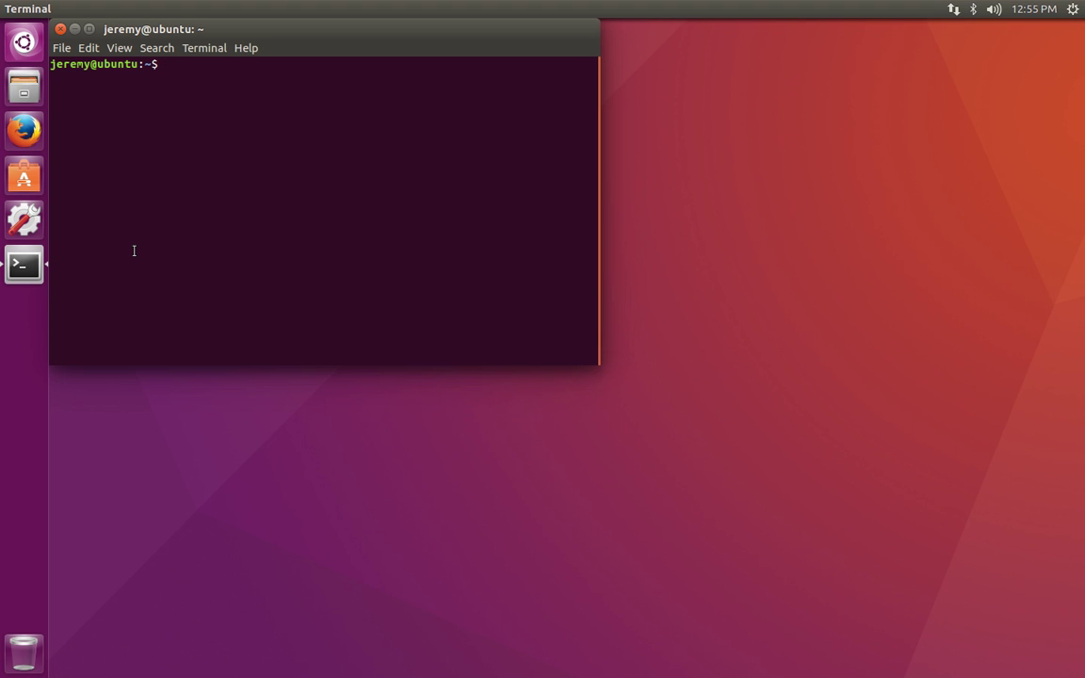
# Step: Run 'sudo apt-get install openjdk' and enter the sudo password
pyautogui.write('sudo')
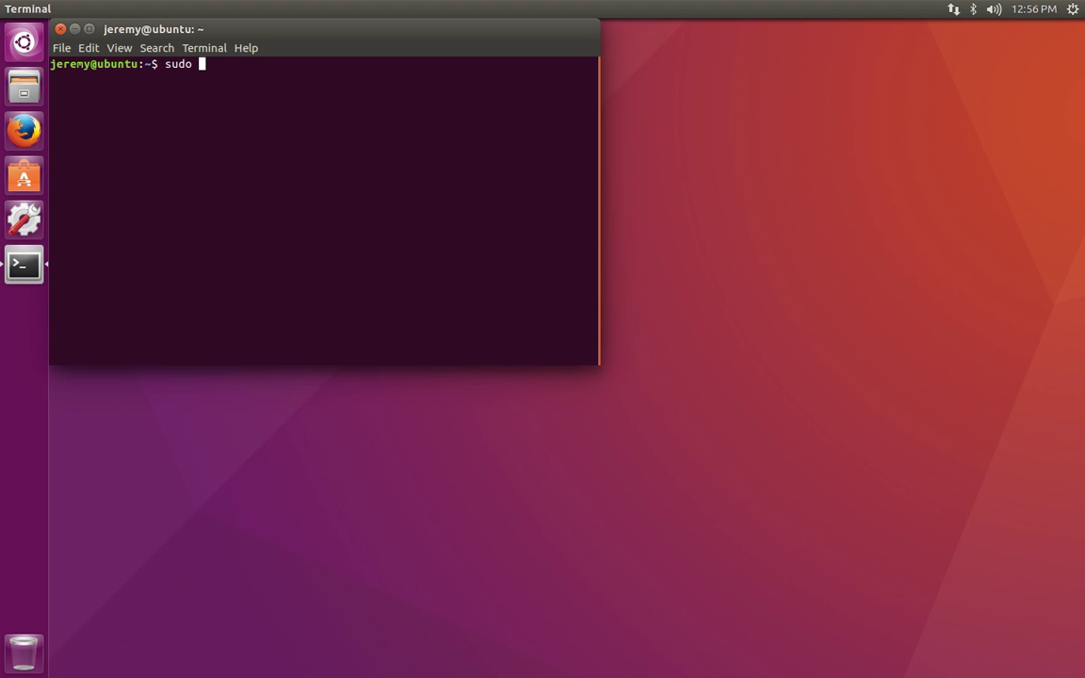
pyautogui.write('apt-get')
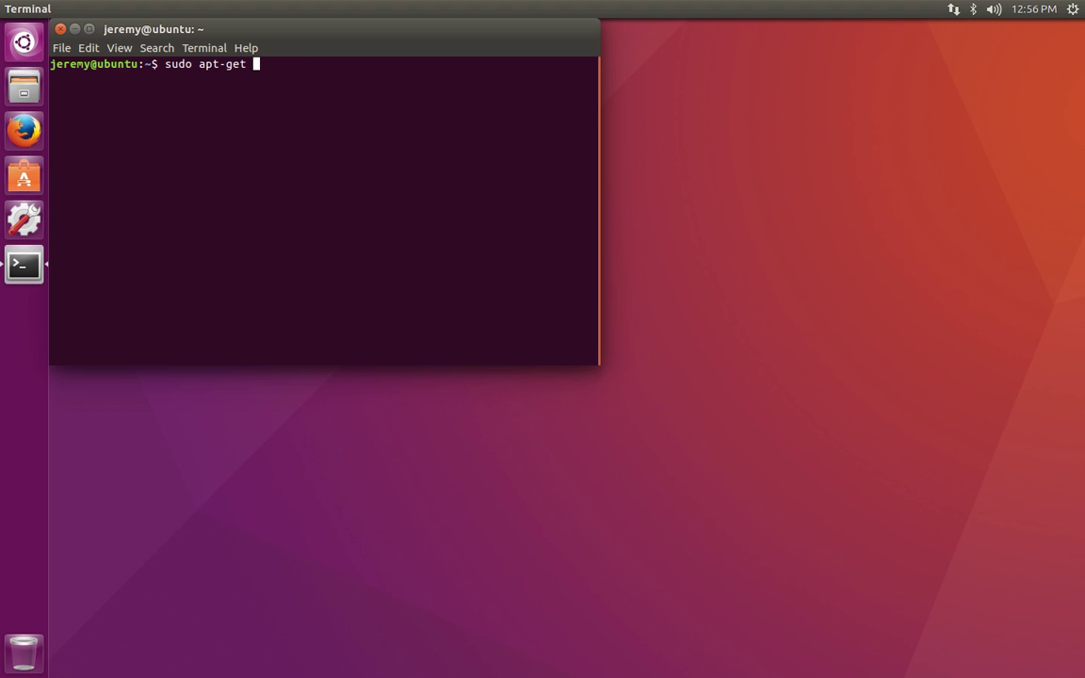
pyautogui.write('install')
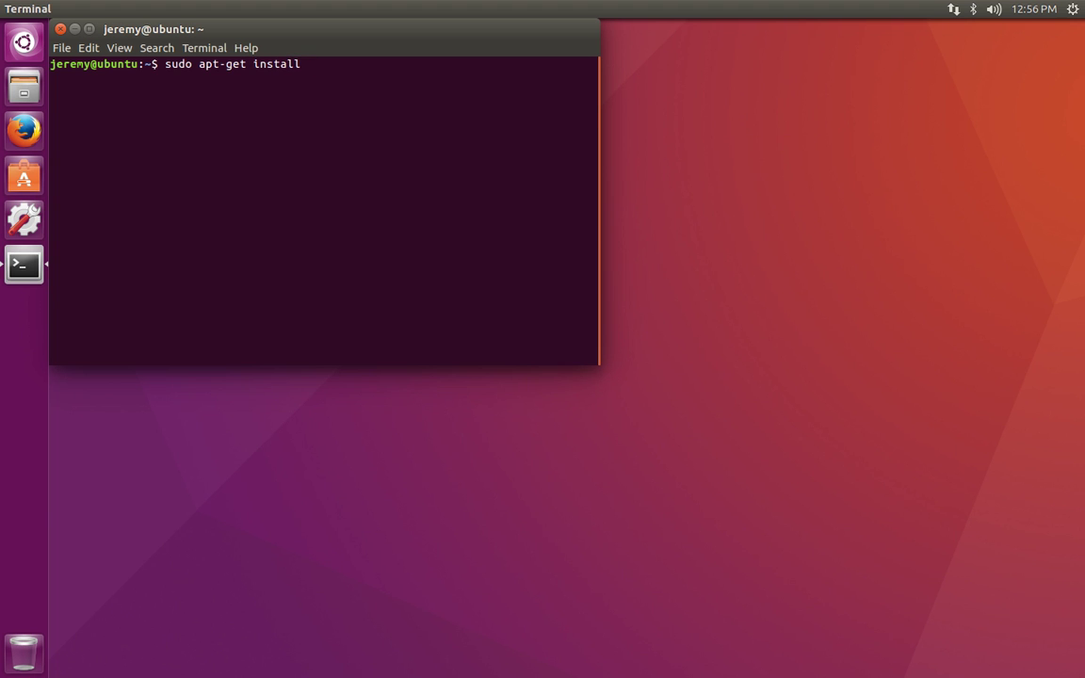
pyautogui.write('open')
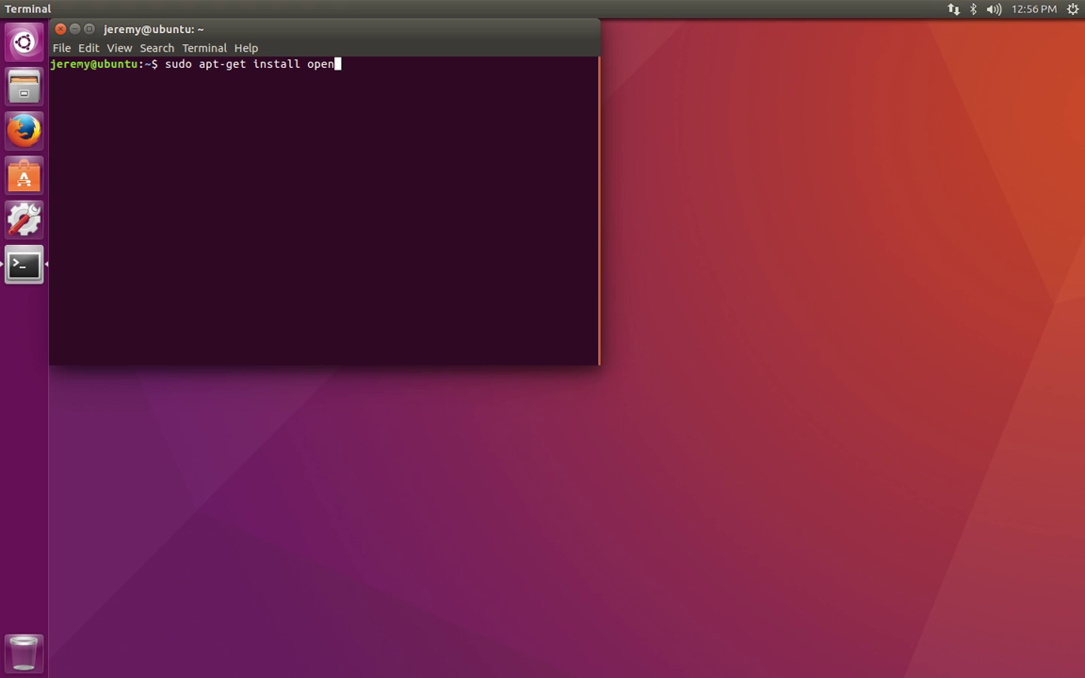
pyautogui.write('jdk')
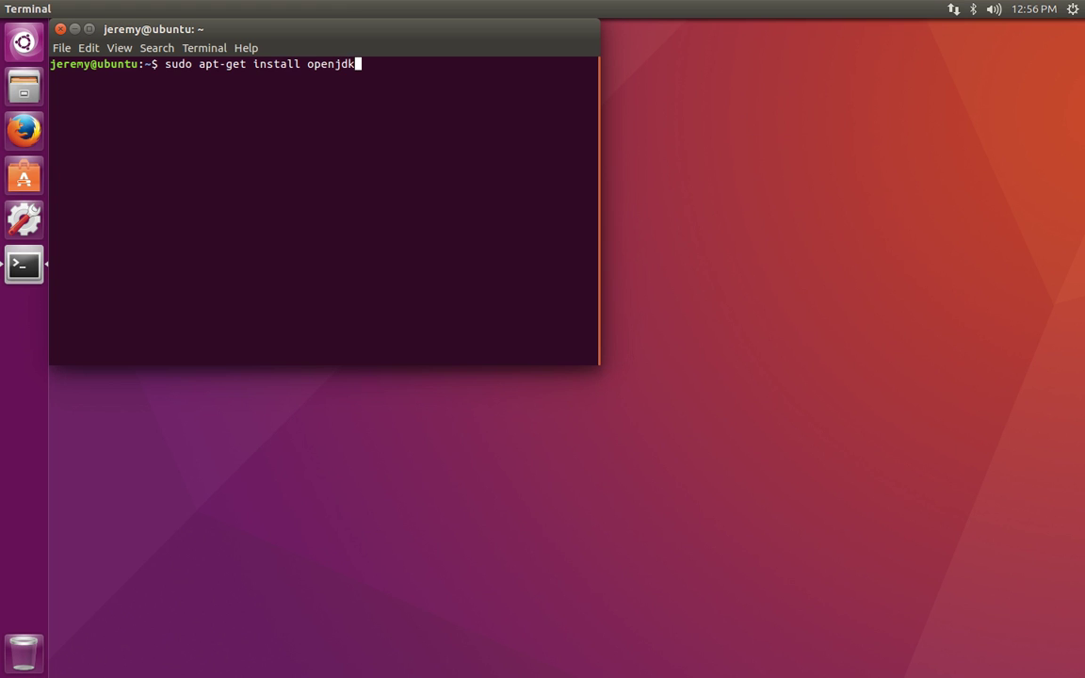
pyautogui.press('Return')
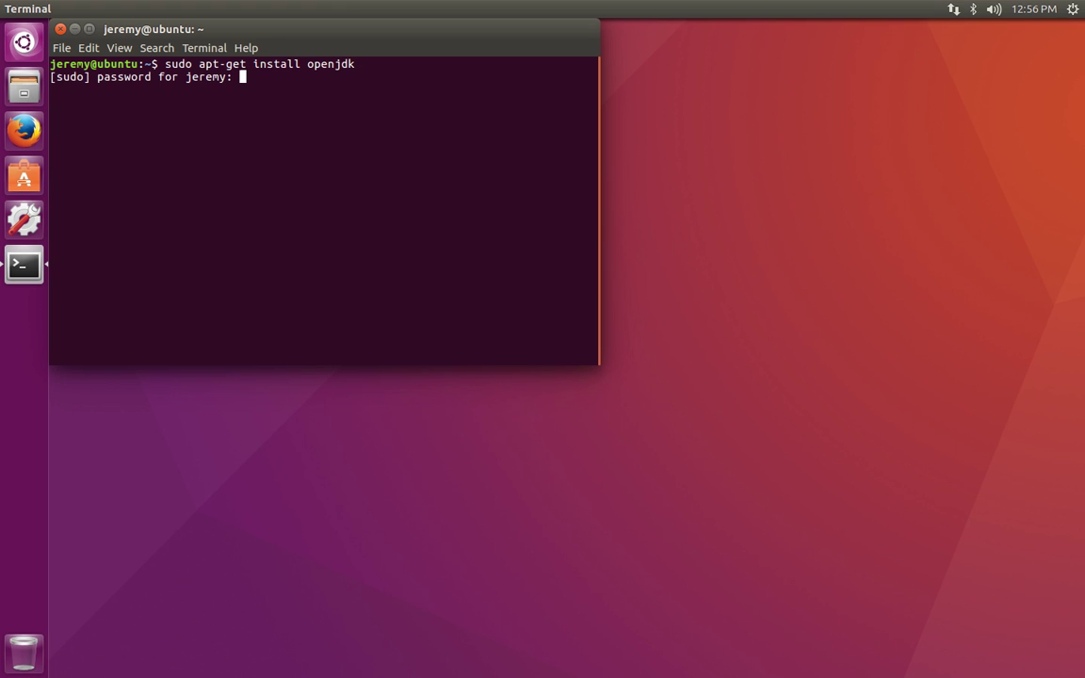
pyautogui.moveTo(175, 93)
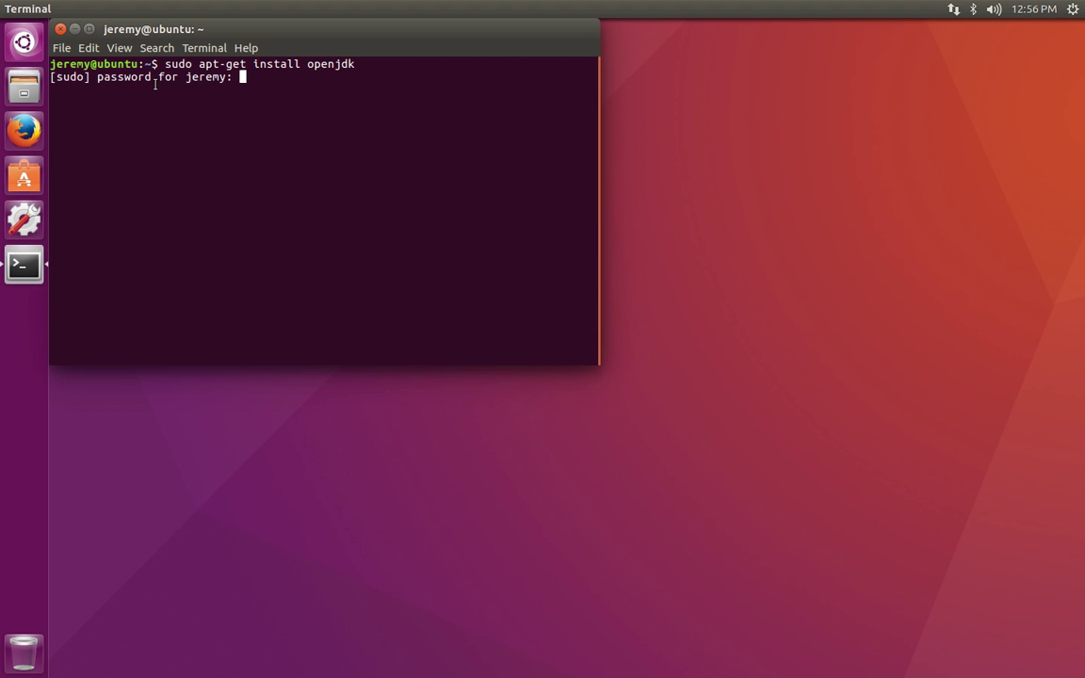
pyautogui.press('Return')
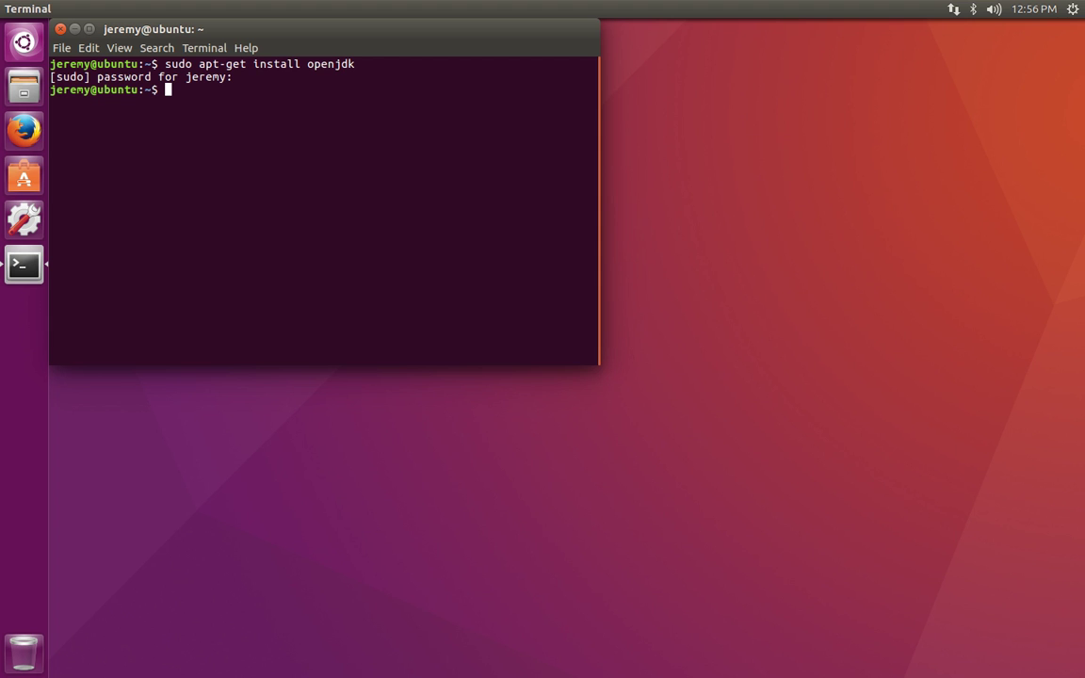
# Step: Run 'sudo visudo' and authenticate to open /etc/sudoers in nano
pyautogui.write('s')
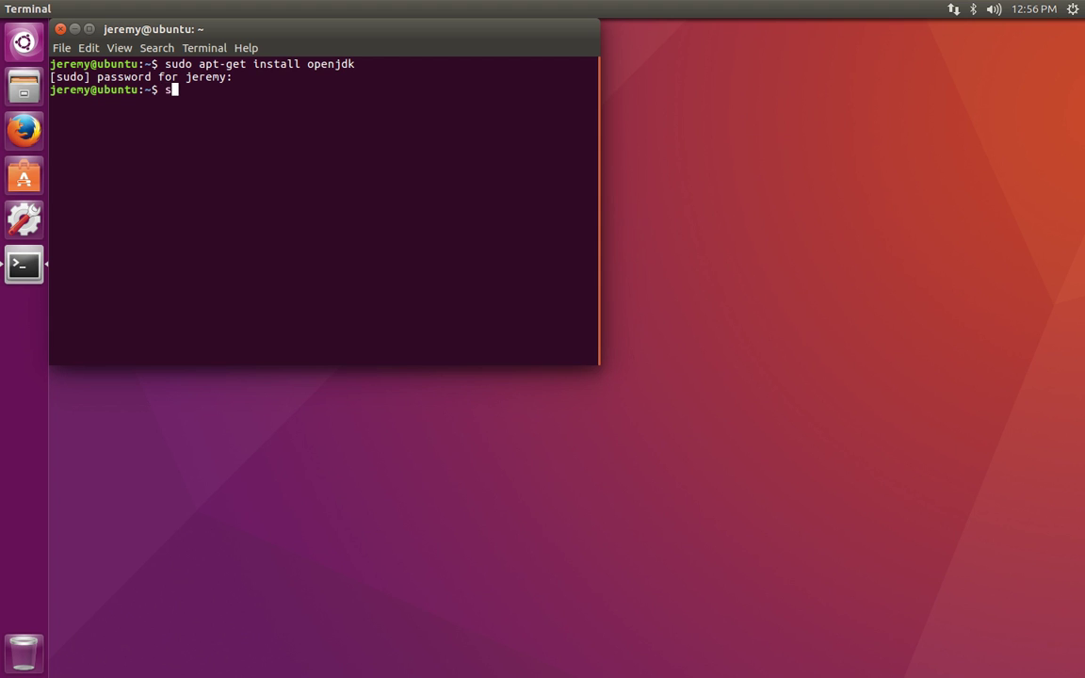
pyautogui.write('sudo visudo')
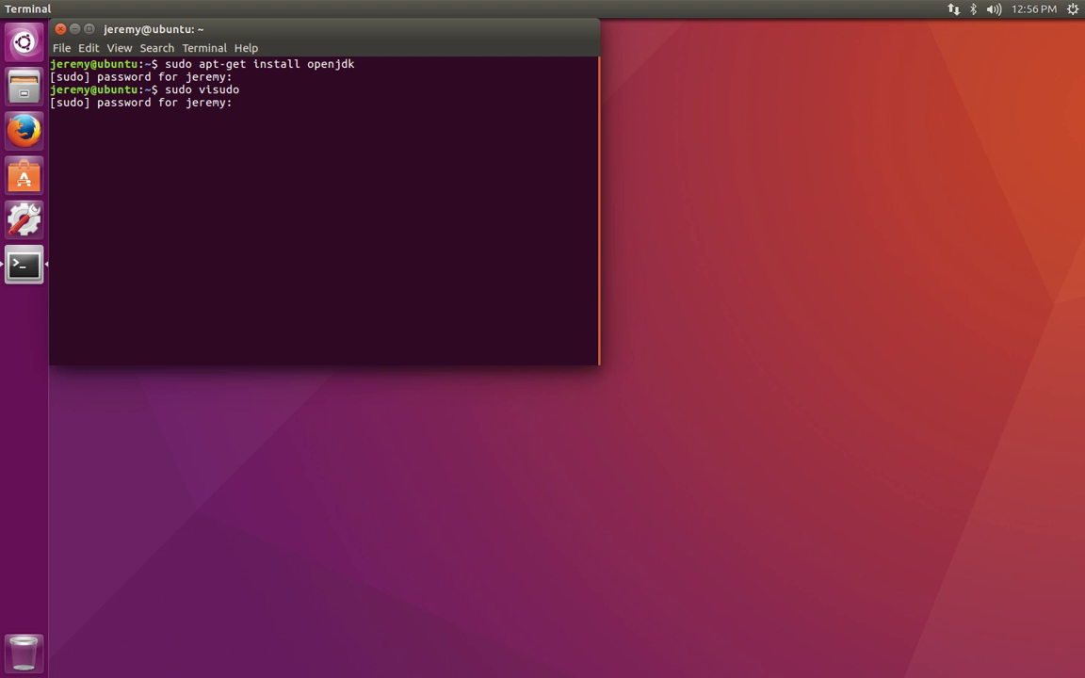
pyautogui.press('Return')
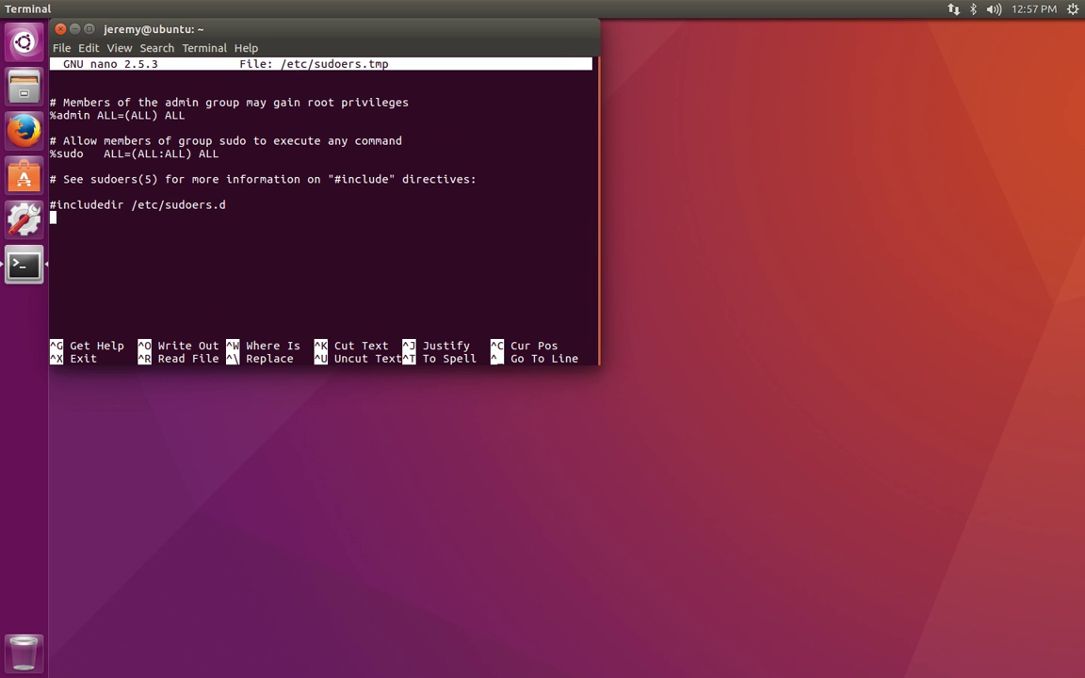
# Step: Type the rule 'jeremy ALL=(ALL) NOPASSWD:ALL' on the last line of sudoers
pyautogui.write('jerem')
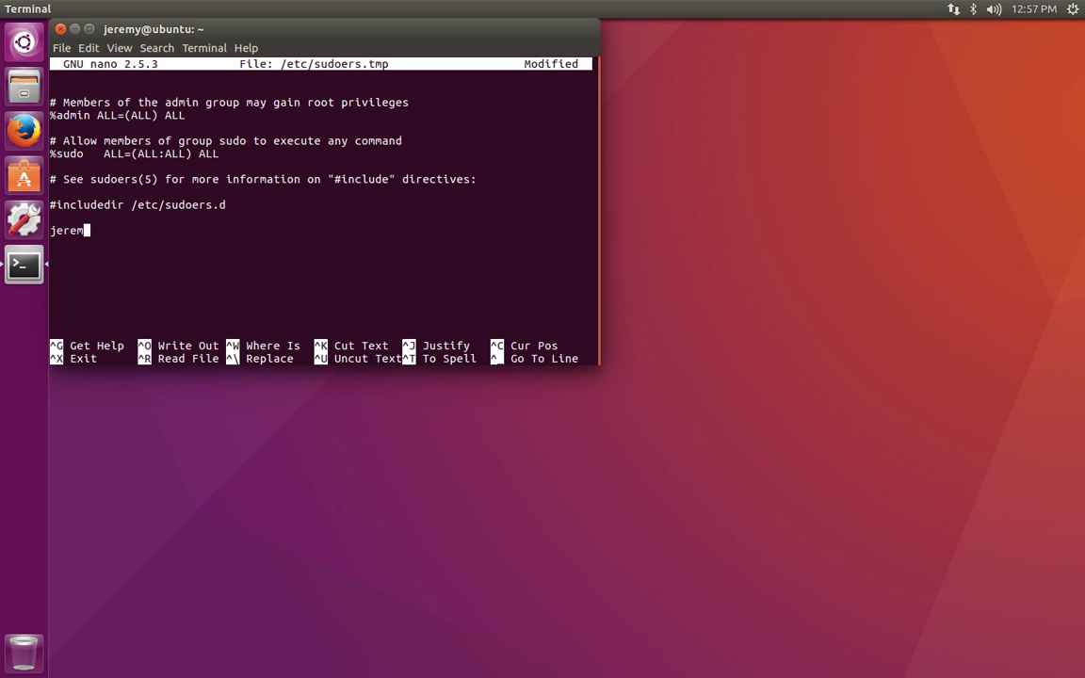
pyautogui.write('y')
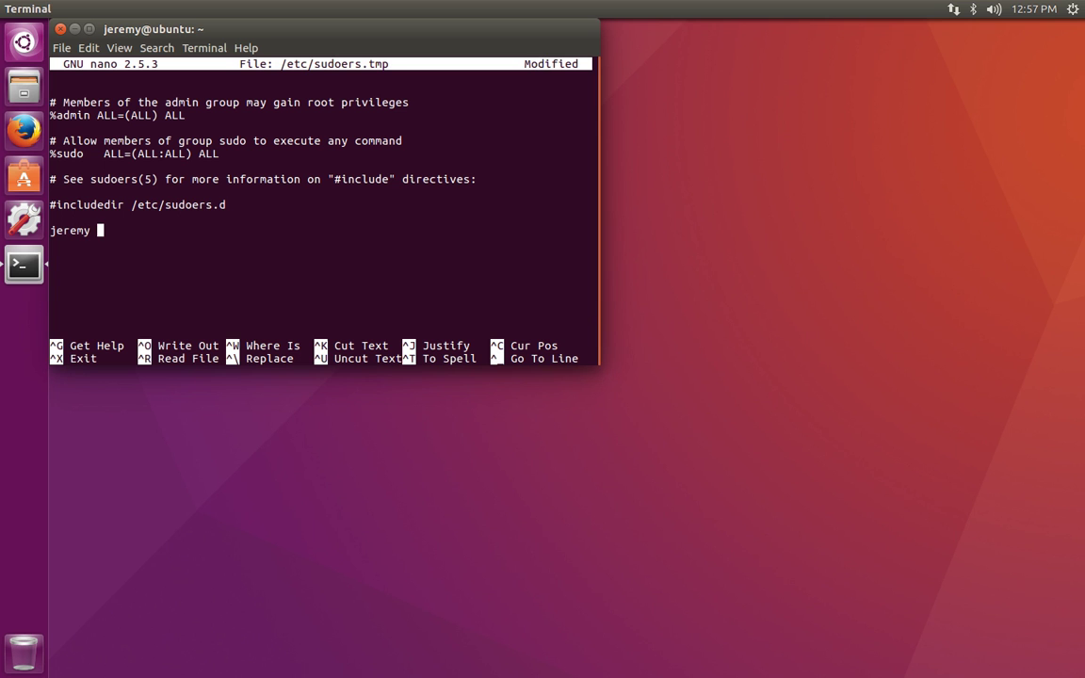
pyautogui.write('ALL')
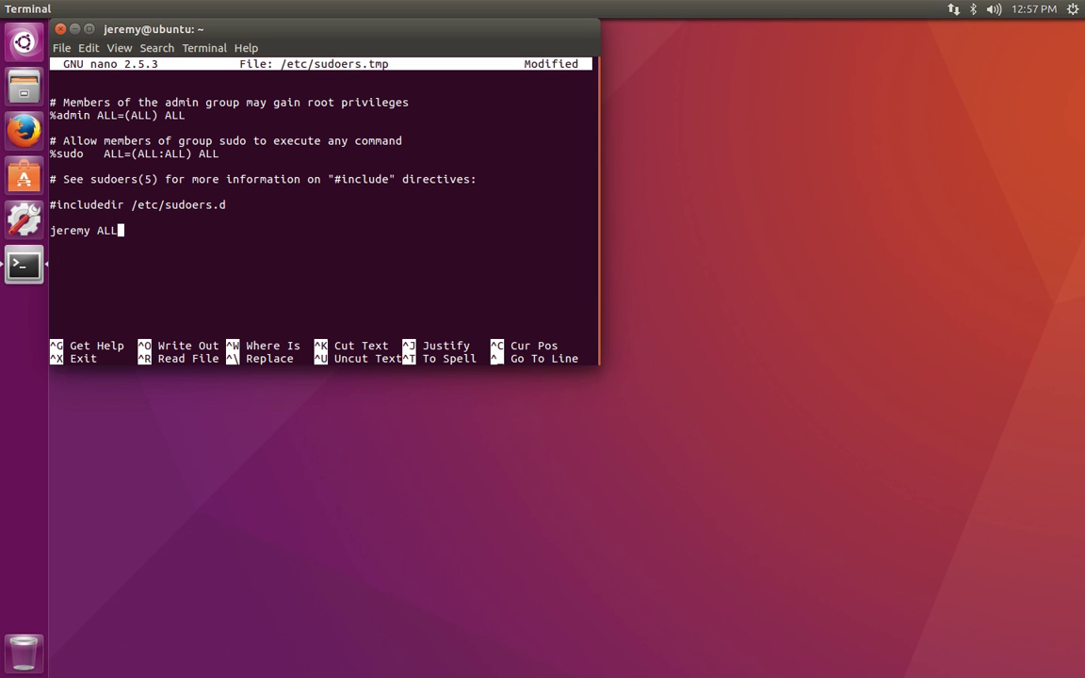
pyautogui.write('=(')
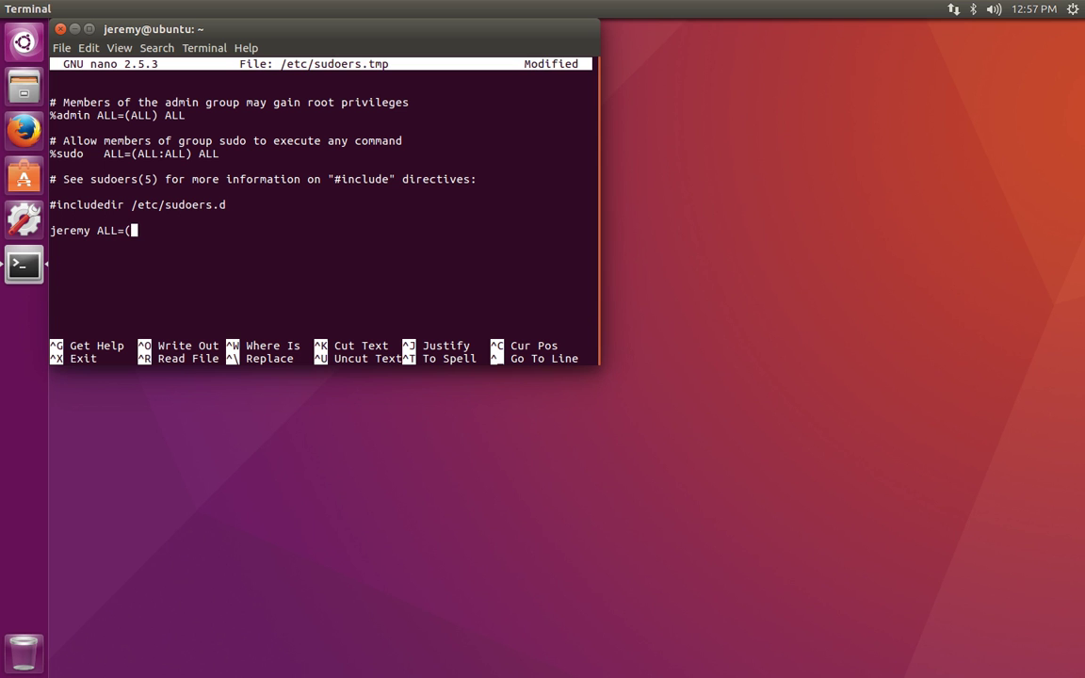
pyautogui.write('ALL)')
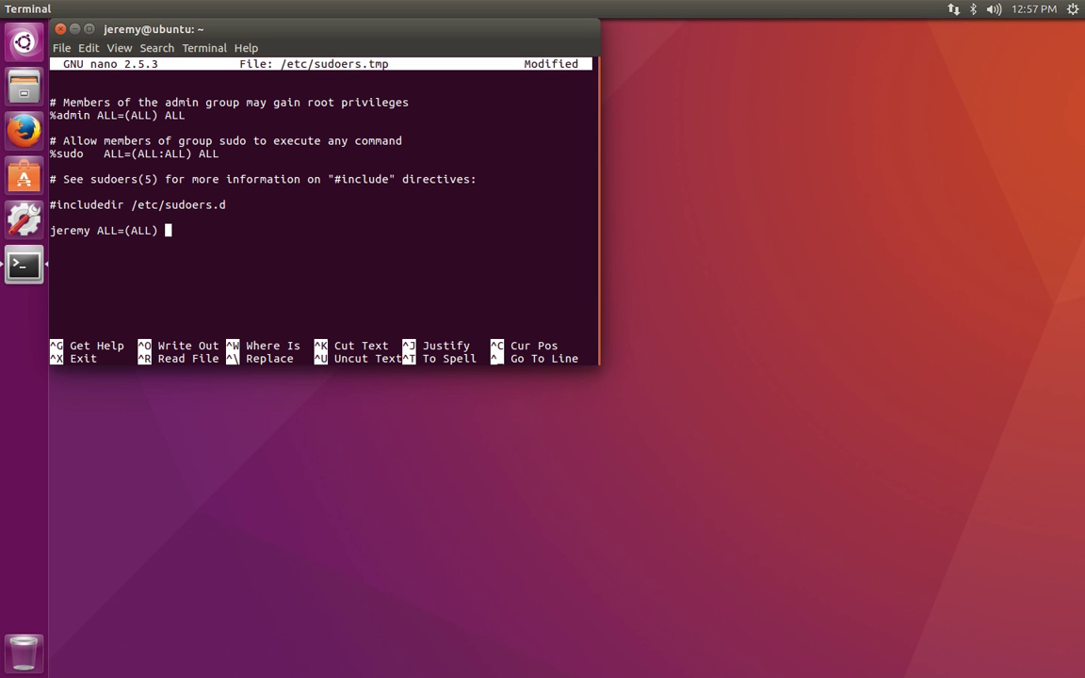
pyautogui.write('NOPA')
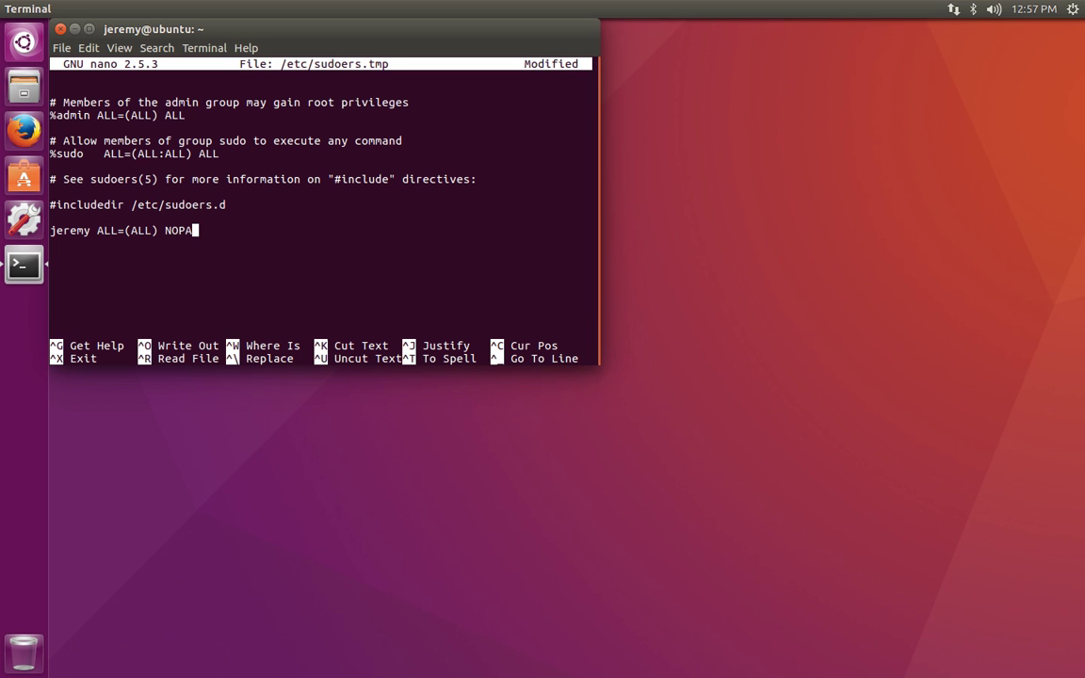
pyautogui.write('SW')
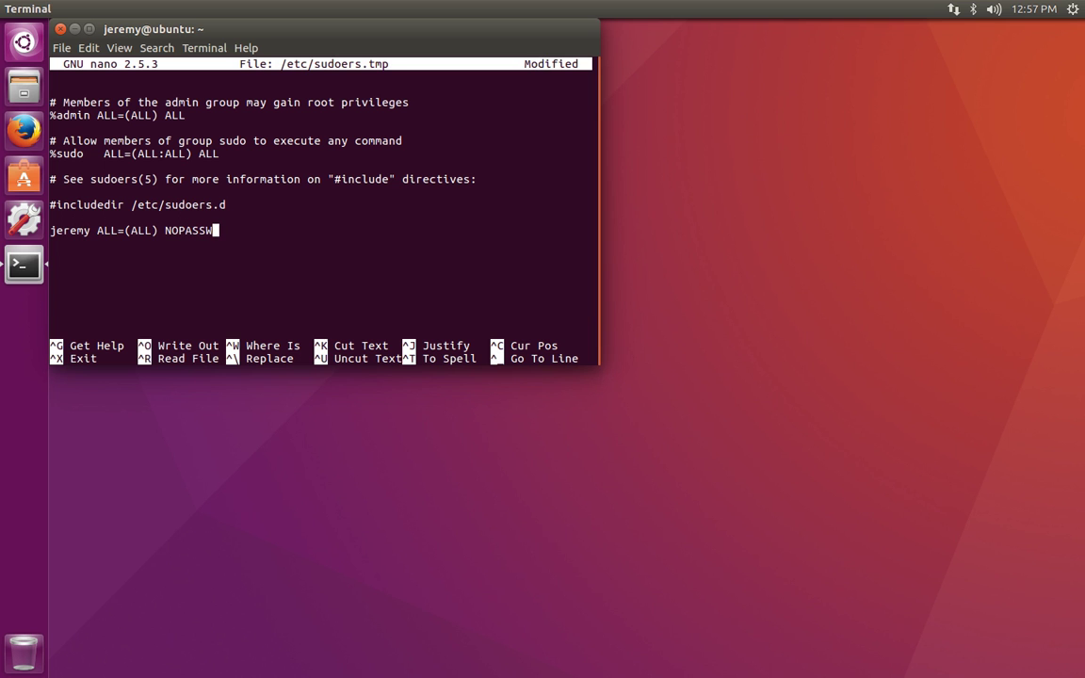
pyautogui.write('D')
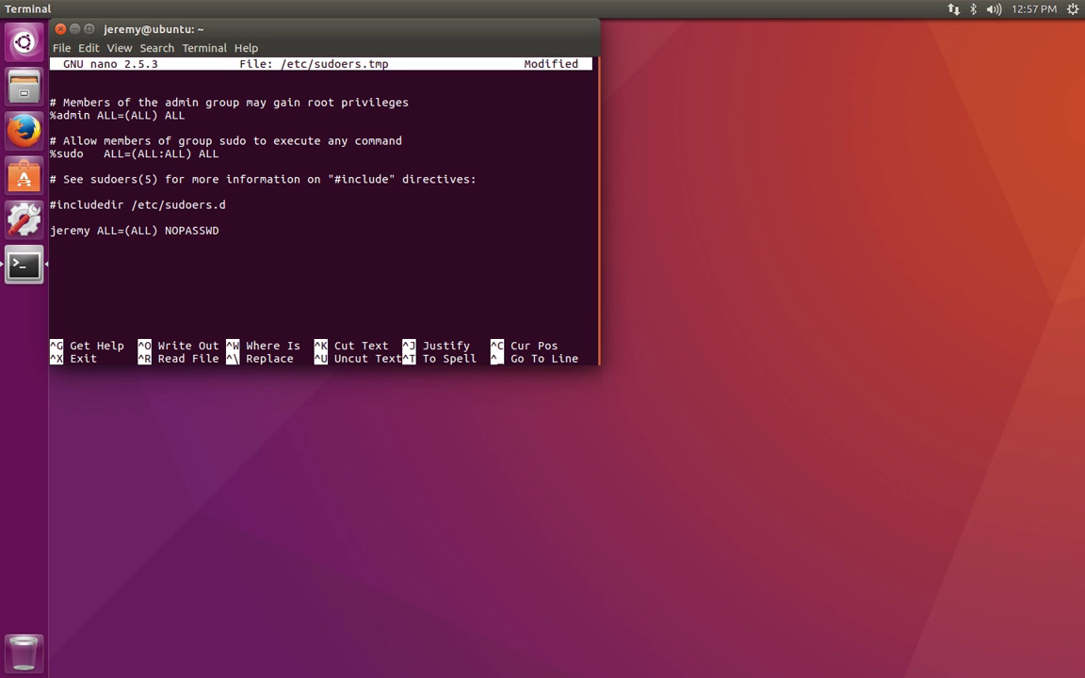
pyautogui.write(':ALL')
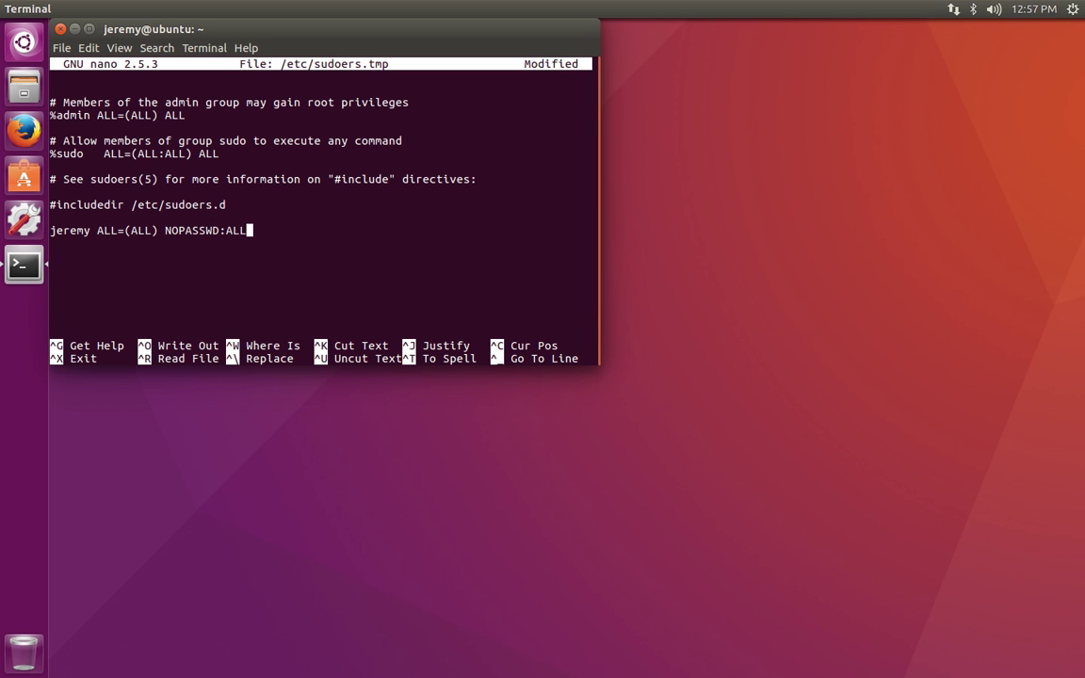
pyautogui.moveTo(176, 131)
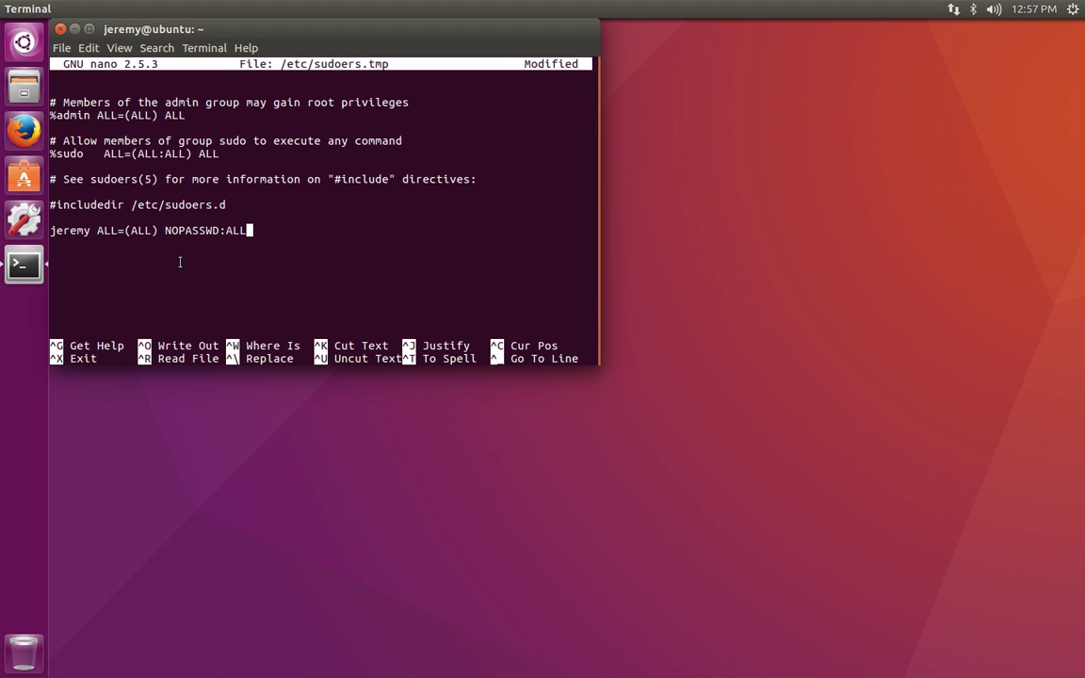
# Step: Save sudoers, exit nano, and retype 'sudo apt-get install openjdk' at the prompt
pyautogui.press('ctrl+x')
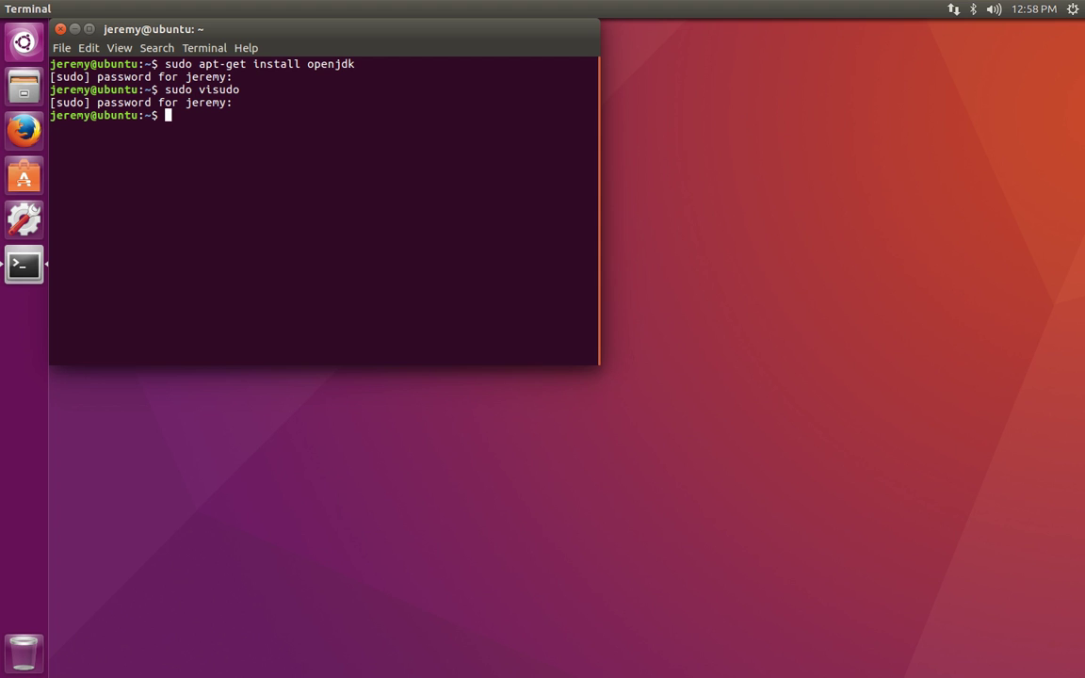
pyautogui.write('sudo apt-get install openjdk')
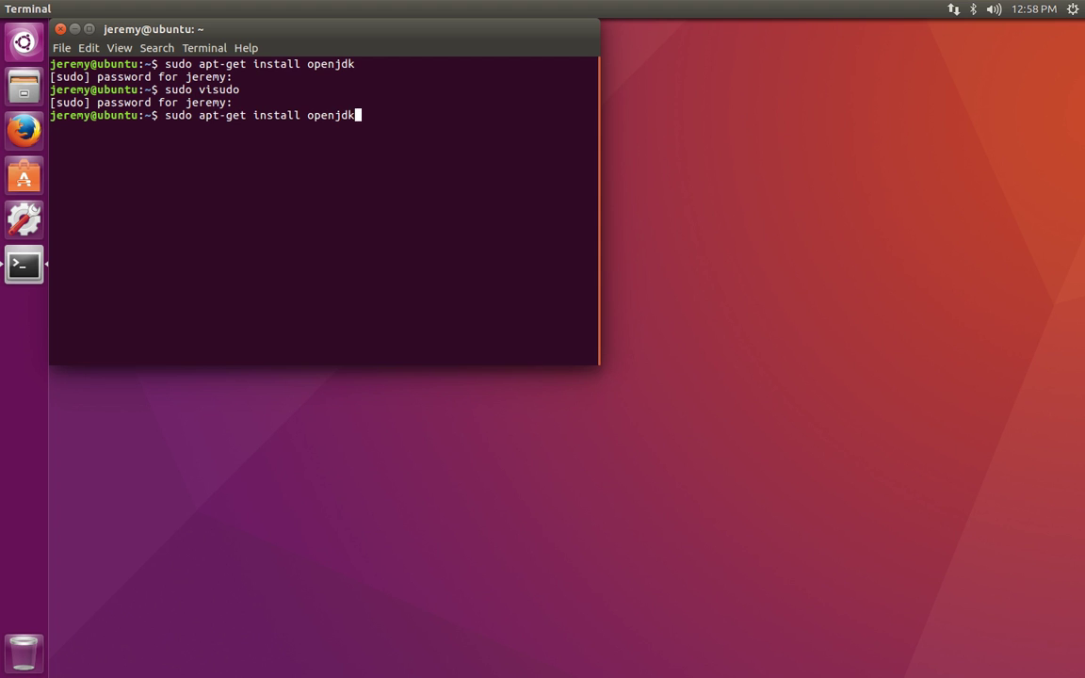